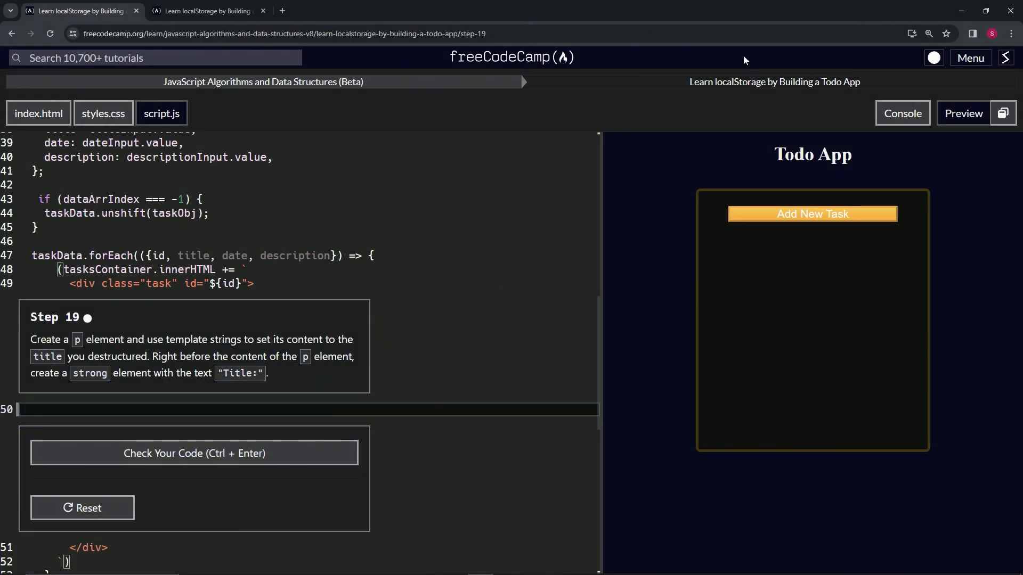
{"action": "mouse_move", "coordinate": [148, 88]}
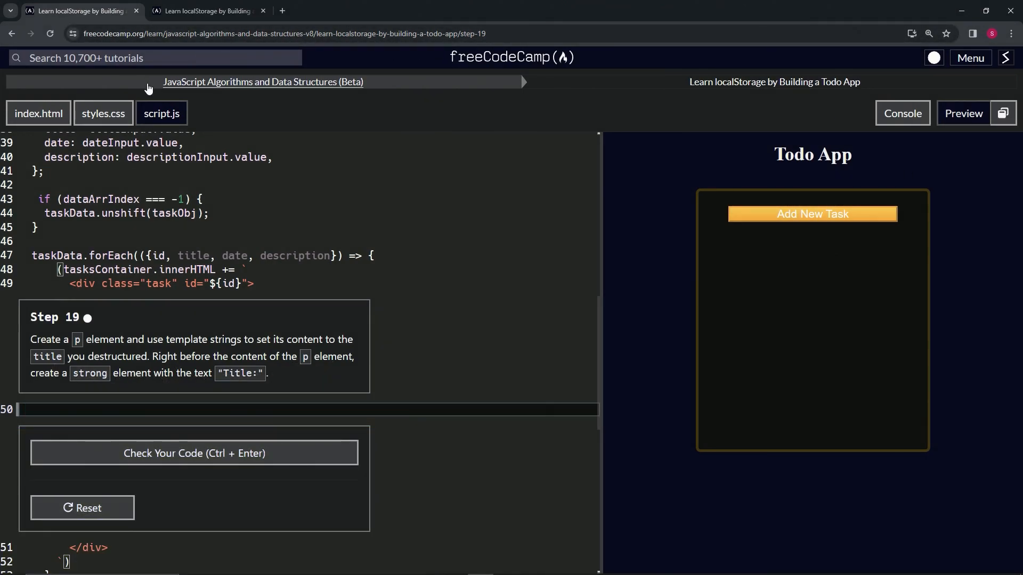
{"action": "mouse_move", "coordinate": [682, 95]}
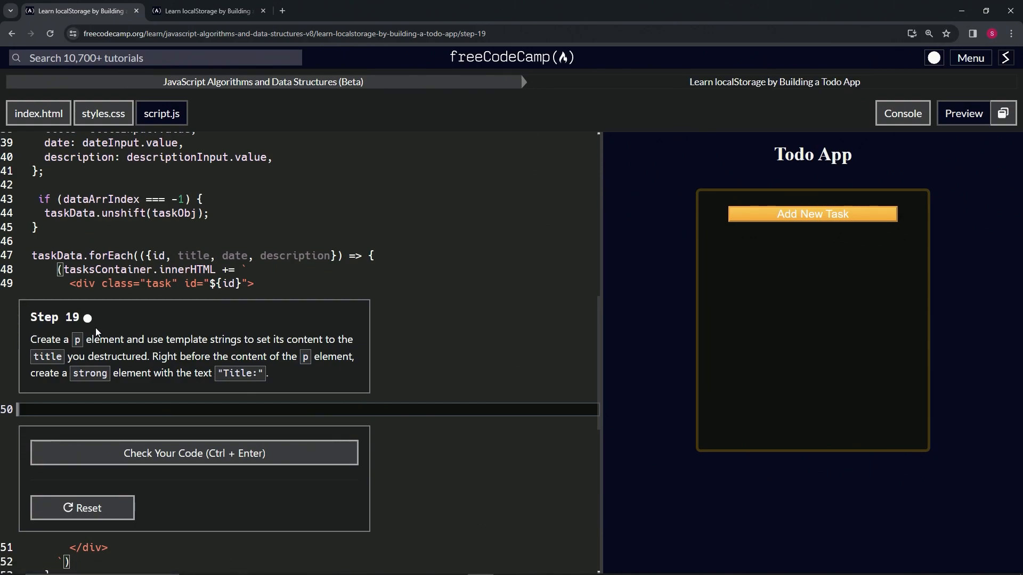
{"action": "mouse_move", "coordinate": [109, 329]}
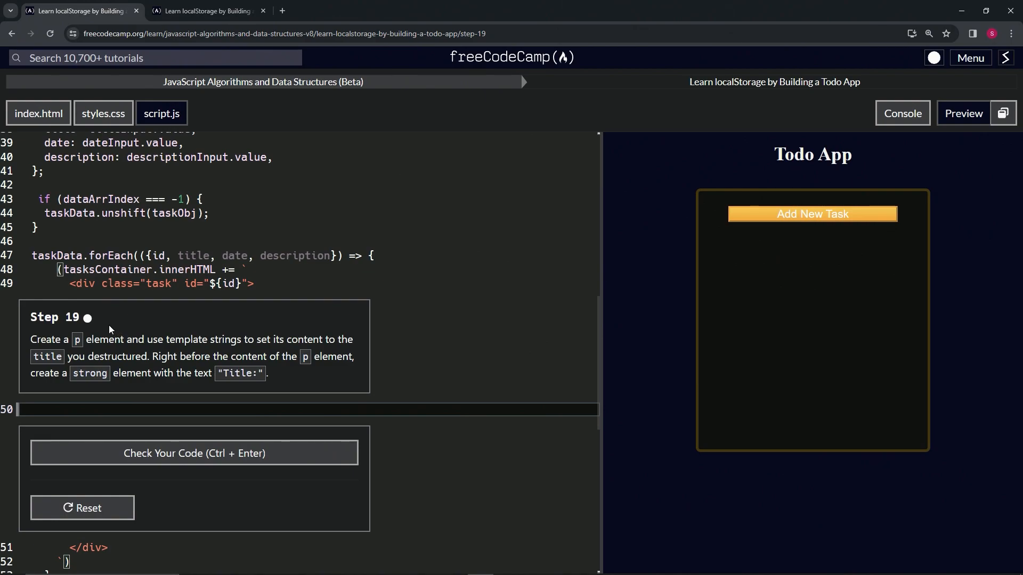
{"action": "mouse_move", "coordinate": [158, 340]}
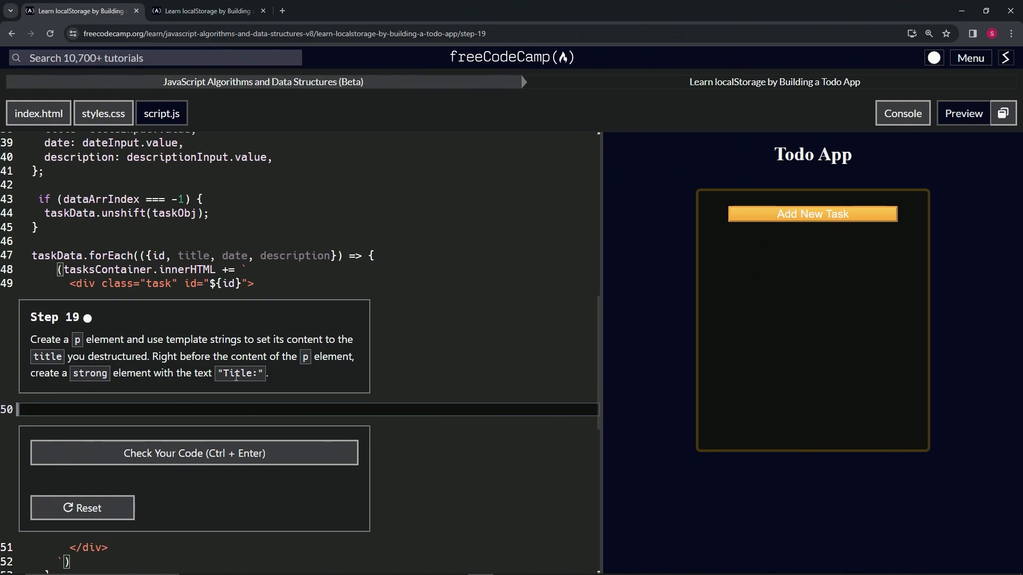
{"action": "mouse_move", "coordinate": [165, 339]}
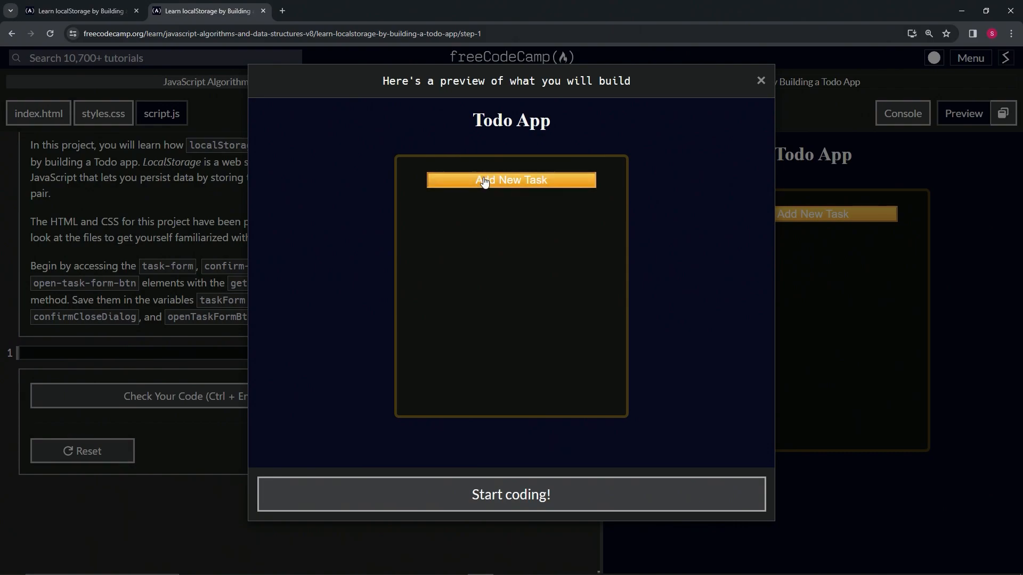
Step: Add a sample task dated April 26 in the finished Todo App preview
{"action": "left_click", "coordinate": [511, 180]}
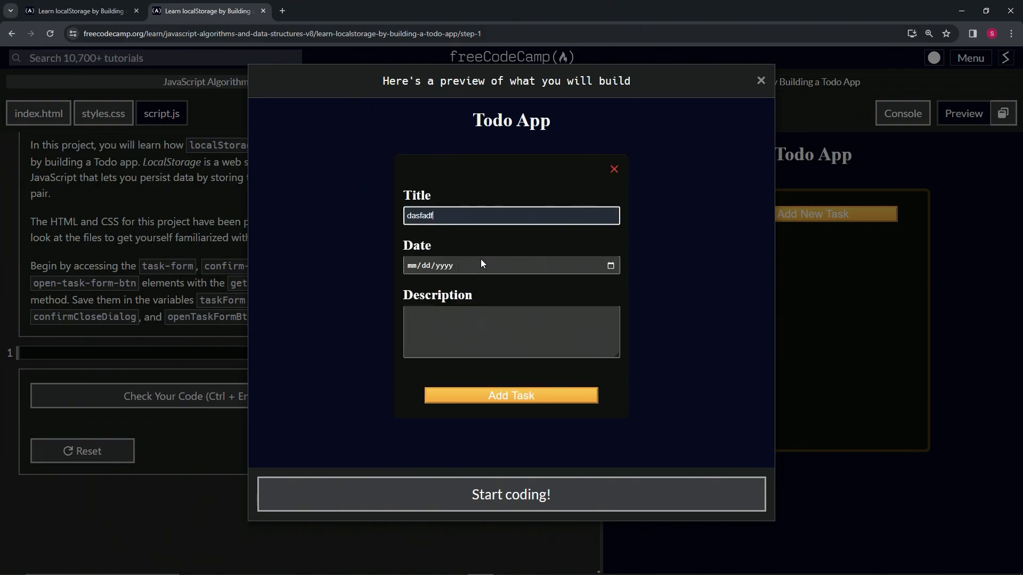
{"action": "left_click", "coordinate": [607, 265]}
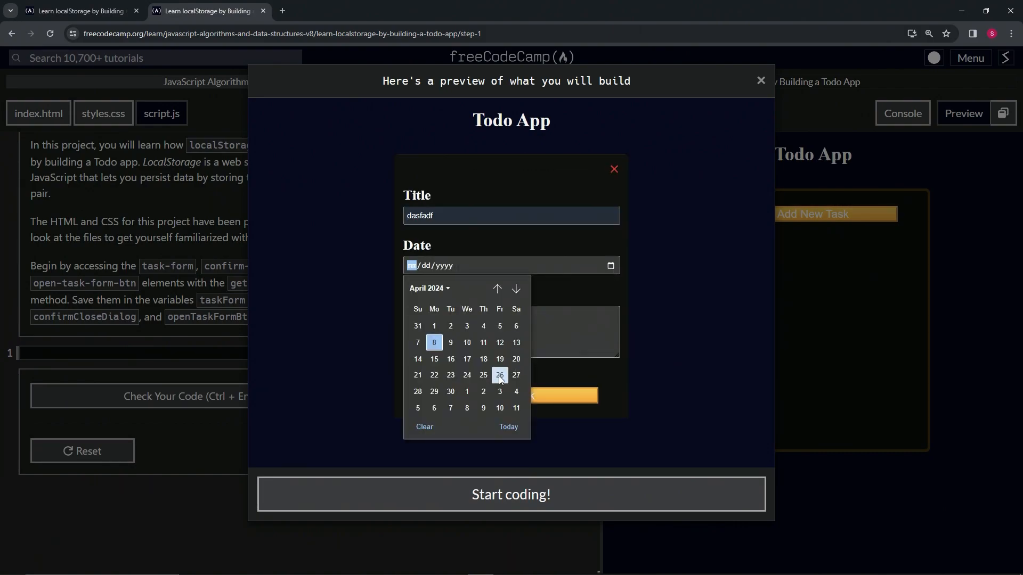
{"action": "left_click", "coordinate": [499, 375]}
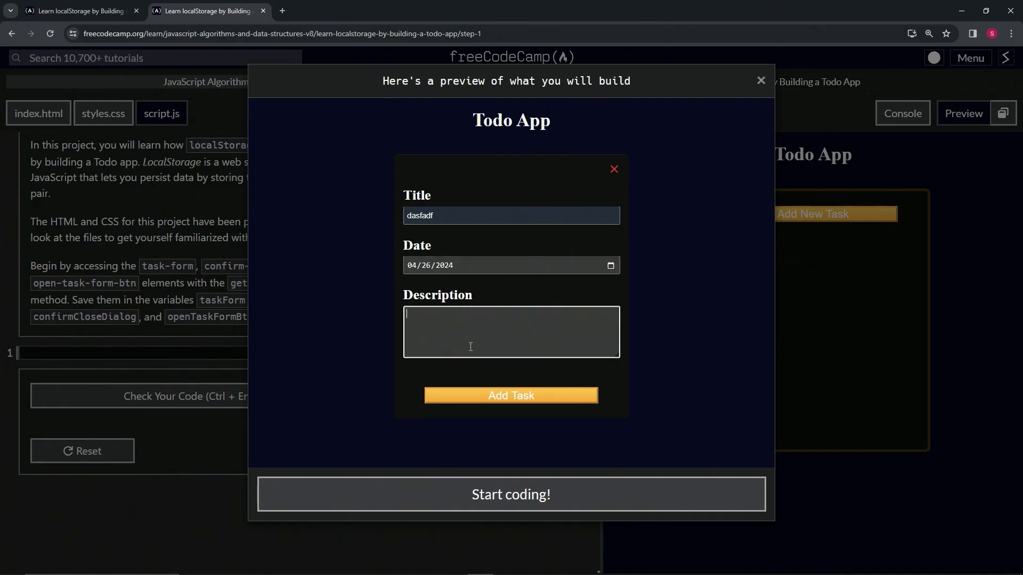
{"action": "left_click", "coordinate": [510, 395]}
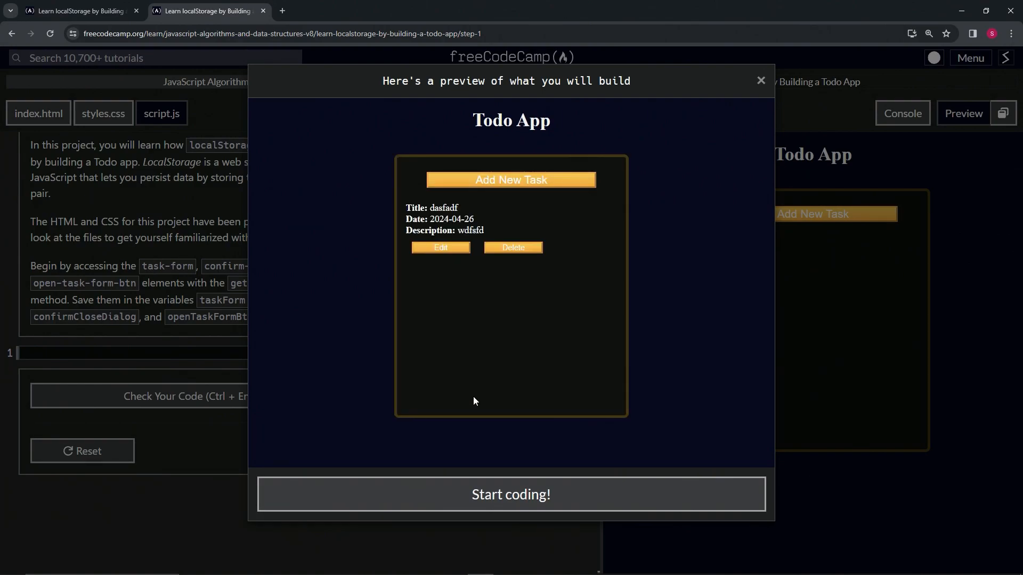
Step: Select the task's title label, then delete the sample task from the list
{"action": "double_click", "coordinate": [414, 207]}
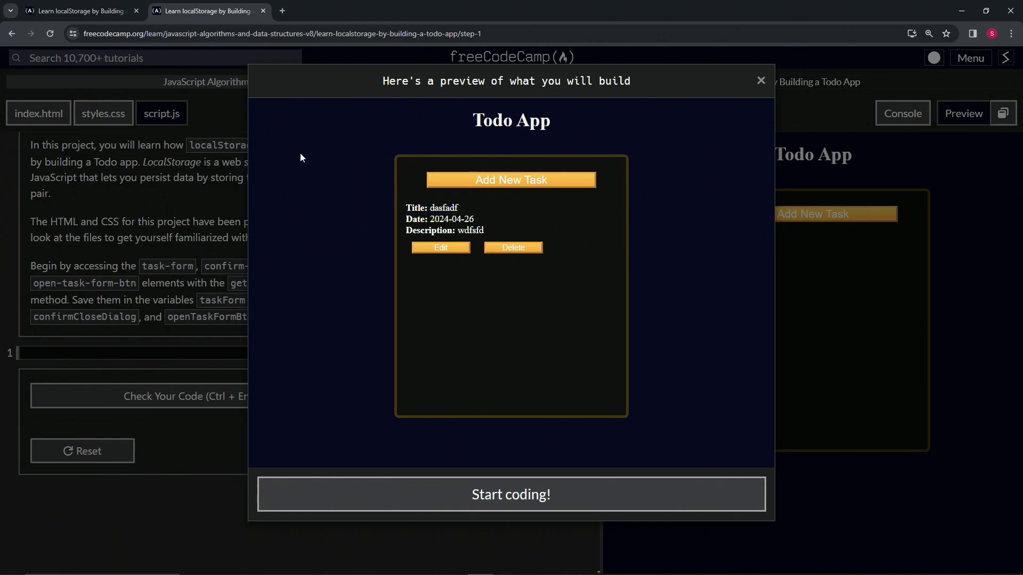
{"action": "mouse_move", "coordinate": [457, 227]}
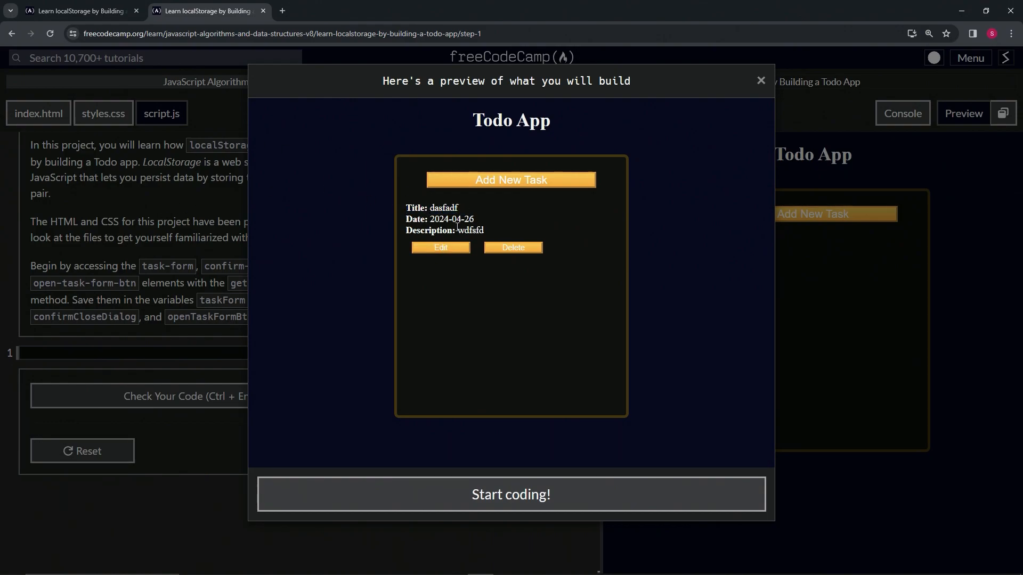
{"action": "mouse_move", "coordinate": [493, 225]}
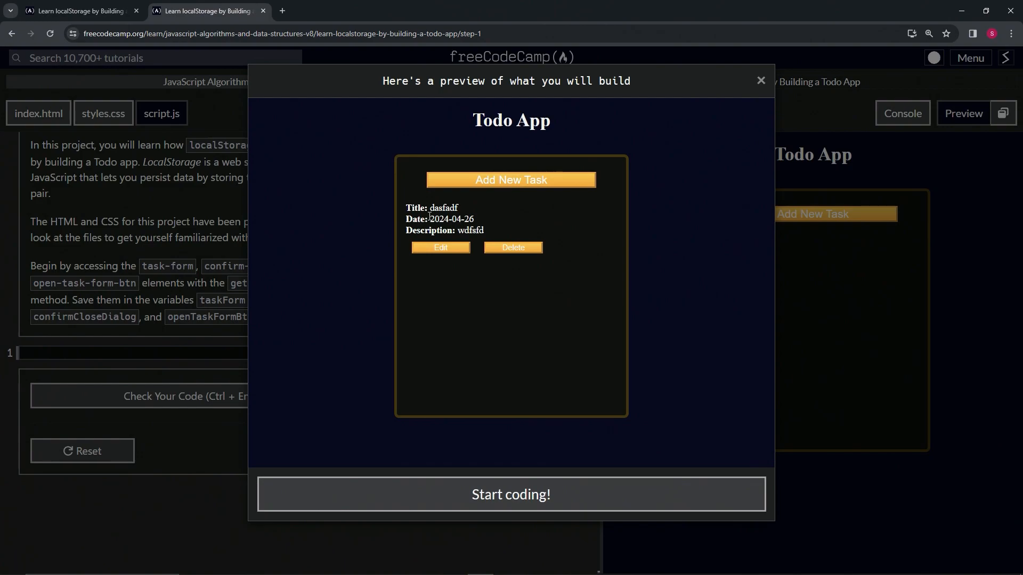
{"action": "mouse_move", "coordinate": [710, 195]}
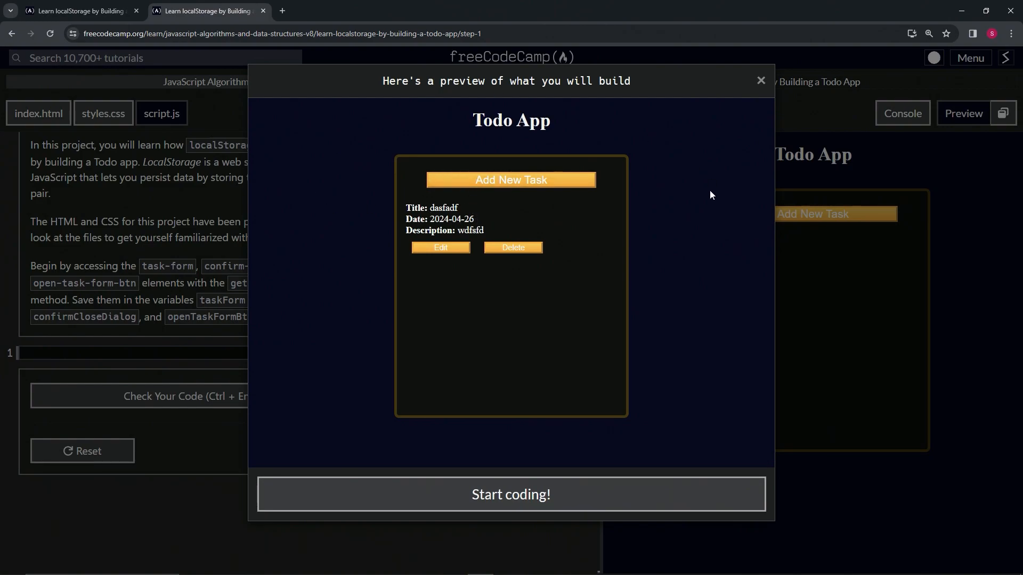
{"action": "mouse_move", "coordinate": [513, 248]}
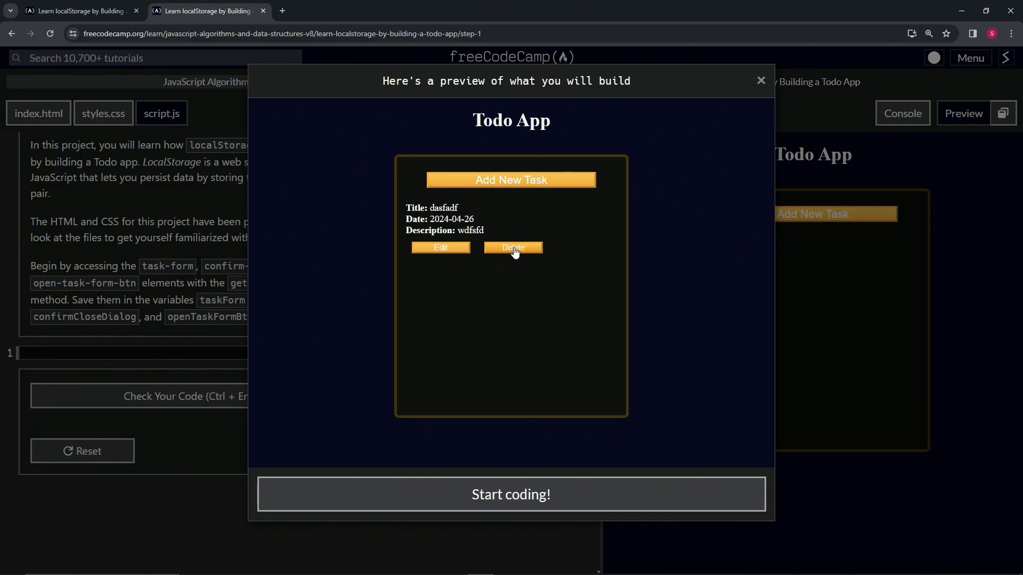
{"action": "left_click", "coordinate": [513, 248]}
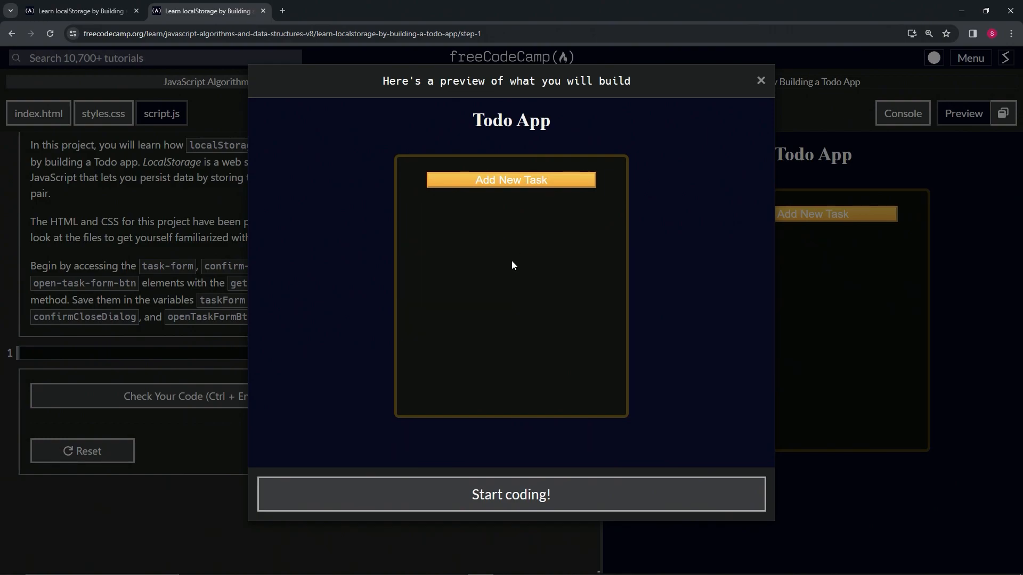
{"action": "mouse_move", "coordinate": [342, 178]}
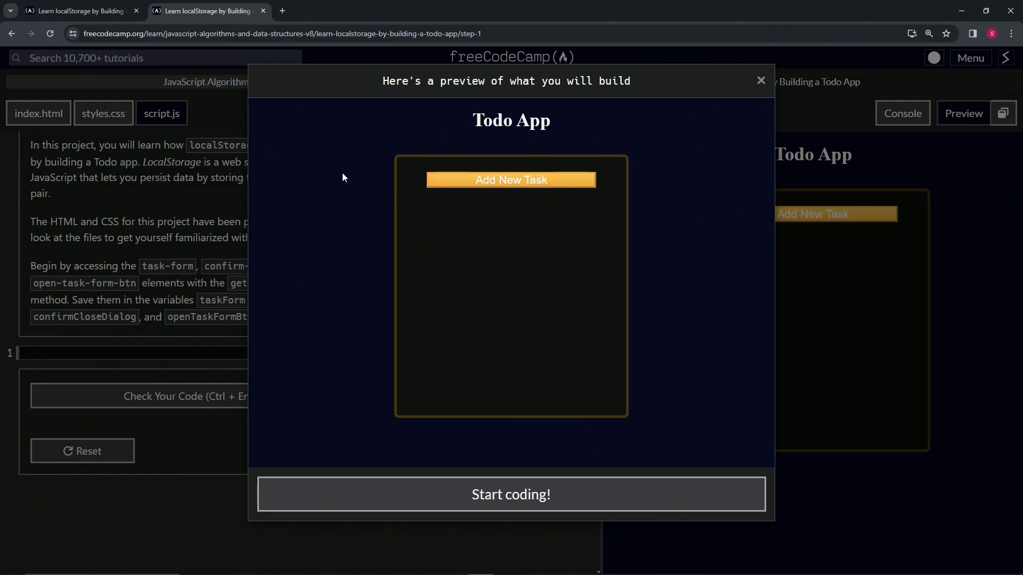
{"action": "left_click", "coordinate": [511, 493]}
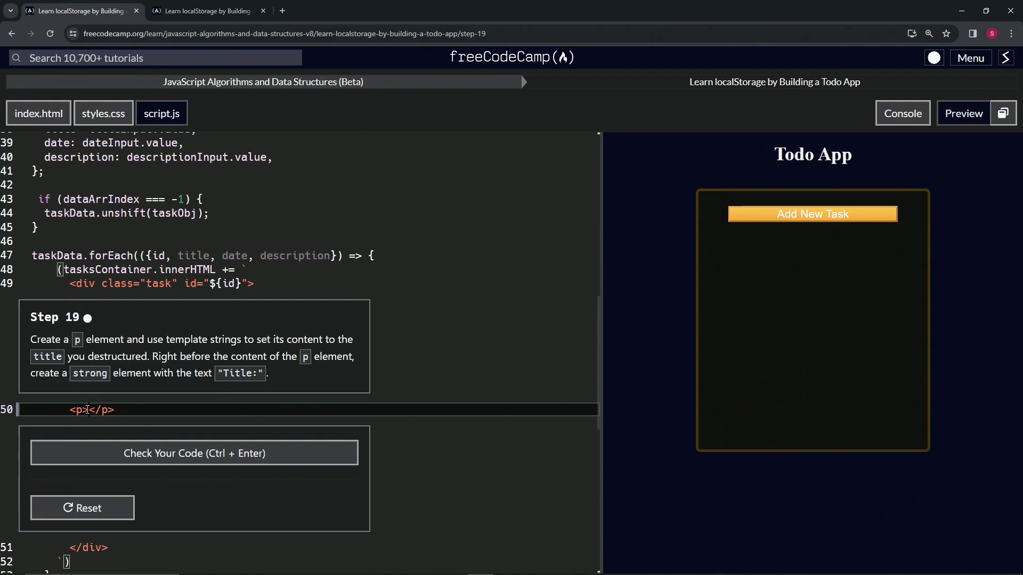
Step: Write <p><strong></strong></p> on line 50 of script.js and reopen the preview
{"action": "type", "text": "<strong"}
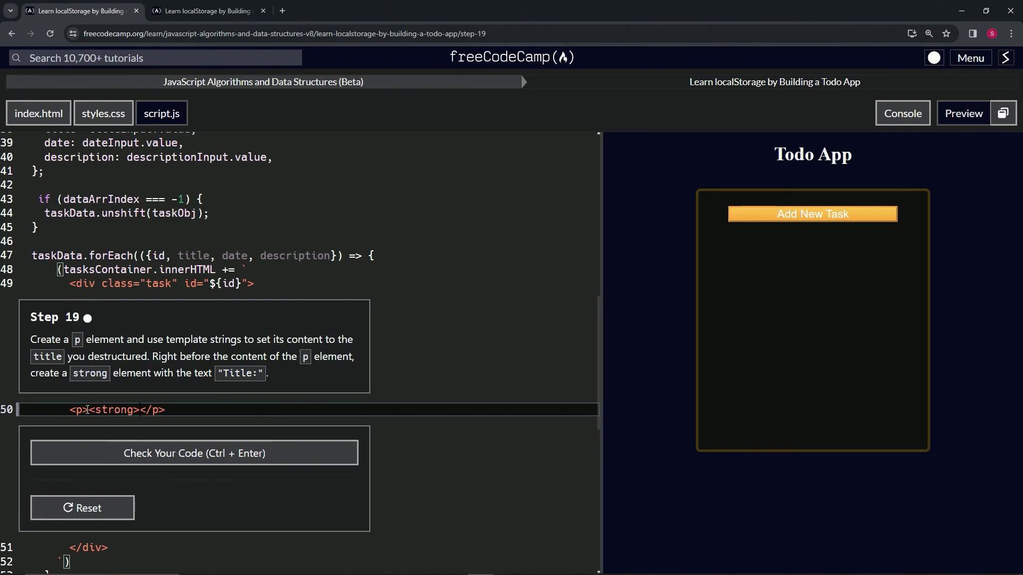
{"action": "type", "text": "</strong></"}
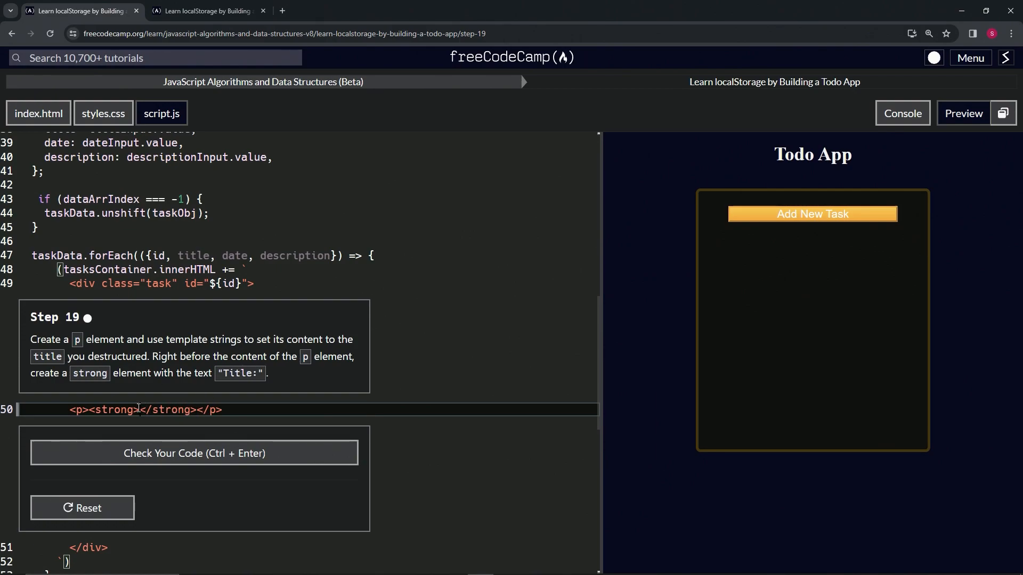
{"action": "left_click", "coordinate": [202, 10]}
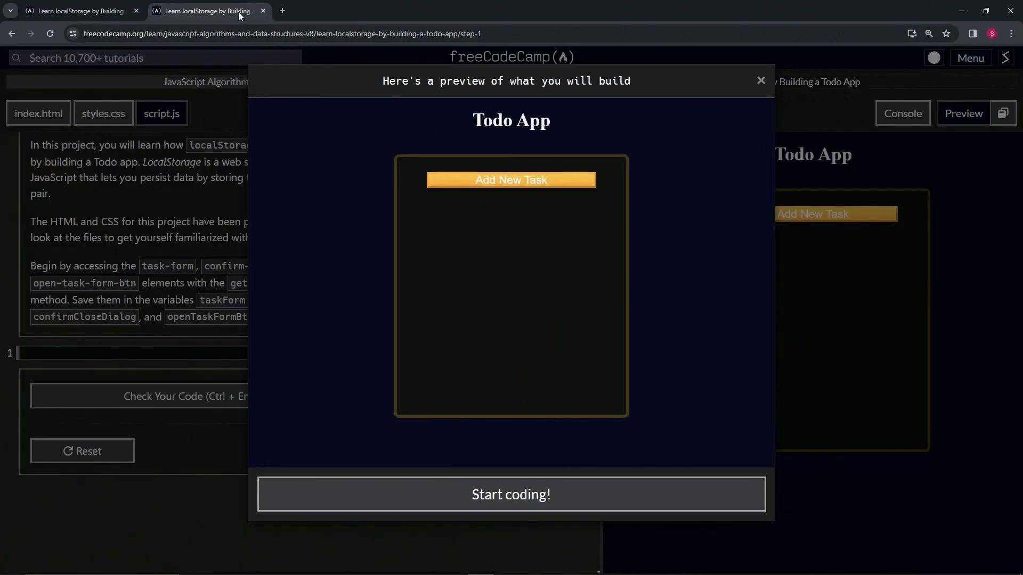
Step: Add a sample task dated April 19 in the Todo App preview
{"action": "left_click", "coordinate": [511, 181]}
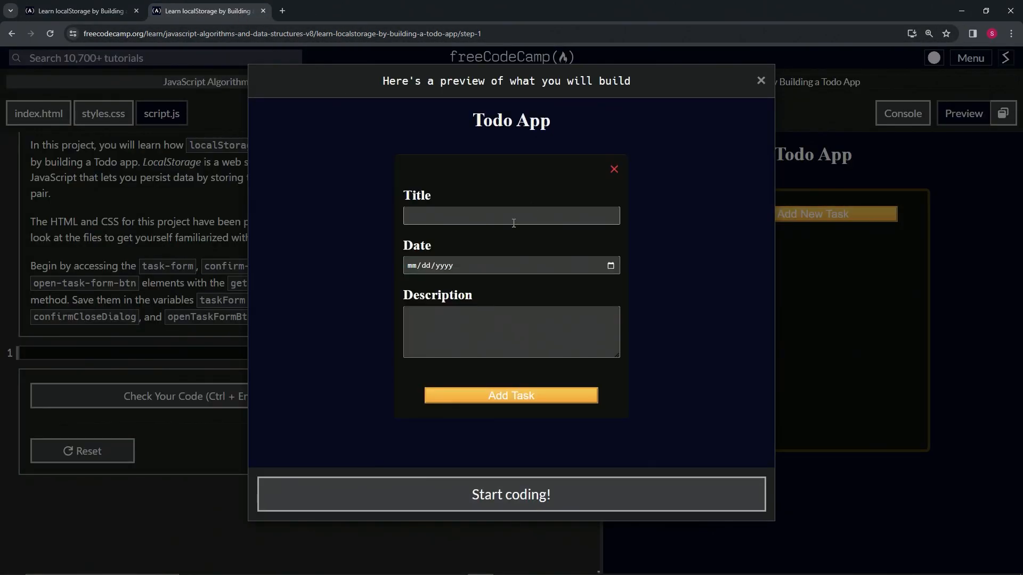
{"action": "left_click", "coordinate": [510, 265]}
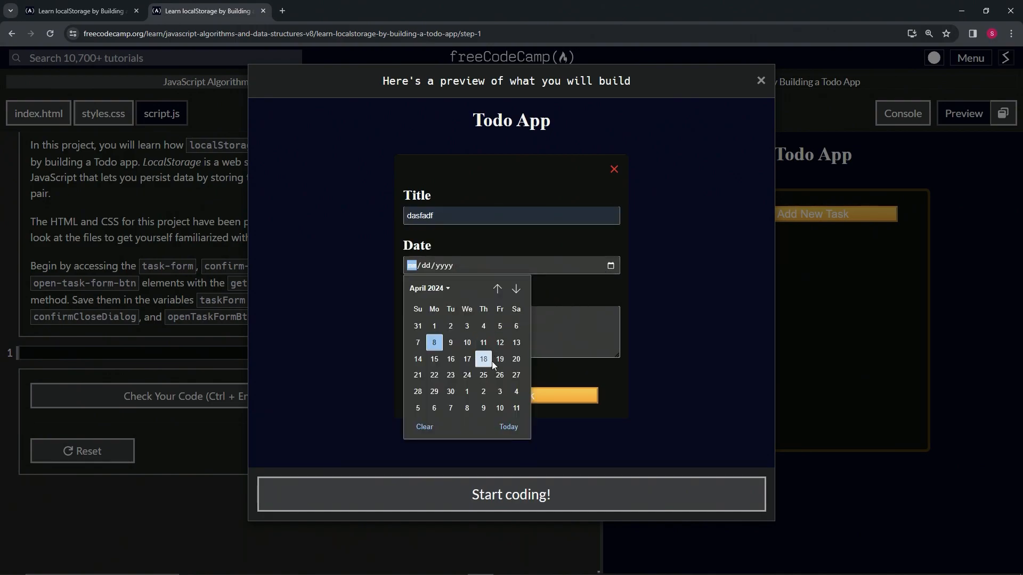
{"action": "left_click", "coordinate": [500, 359]}
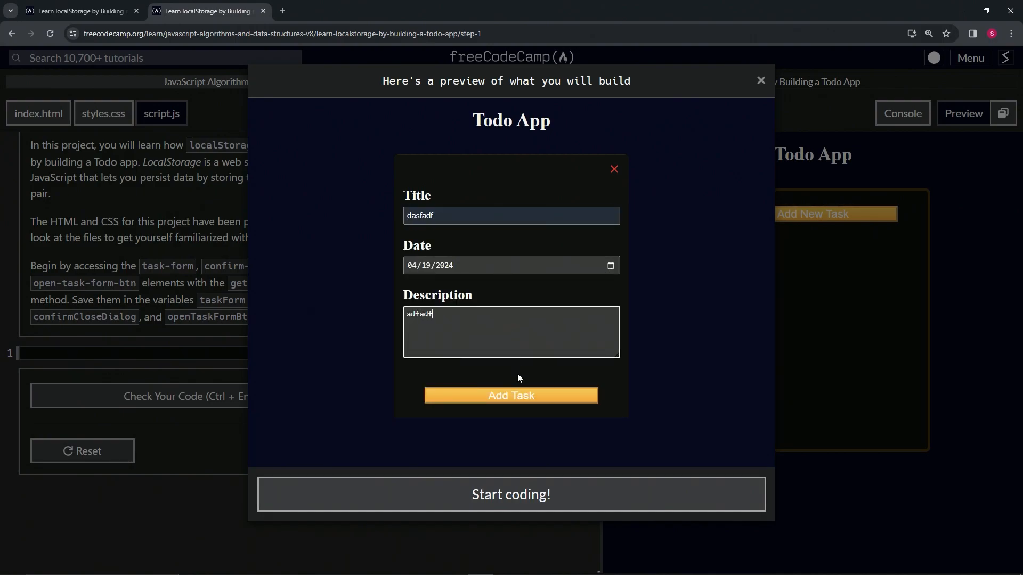
{"action": "left_click", "coordinate": [511, 395]}
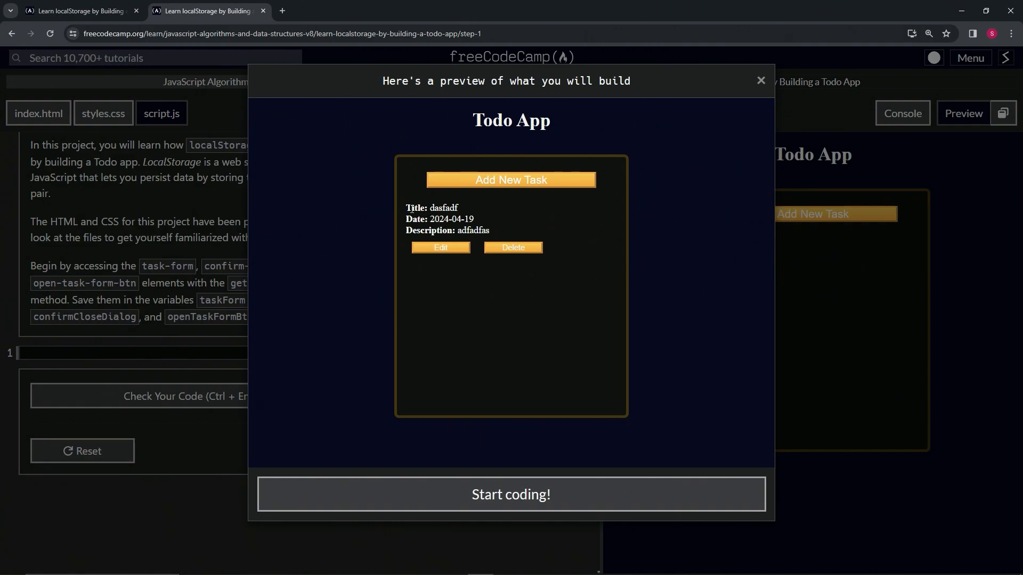
Step: Inspect the new task's "Title:" label and return to the Step 19 lesson
{"action": "double_click", "coordinate": [416, 208]}
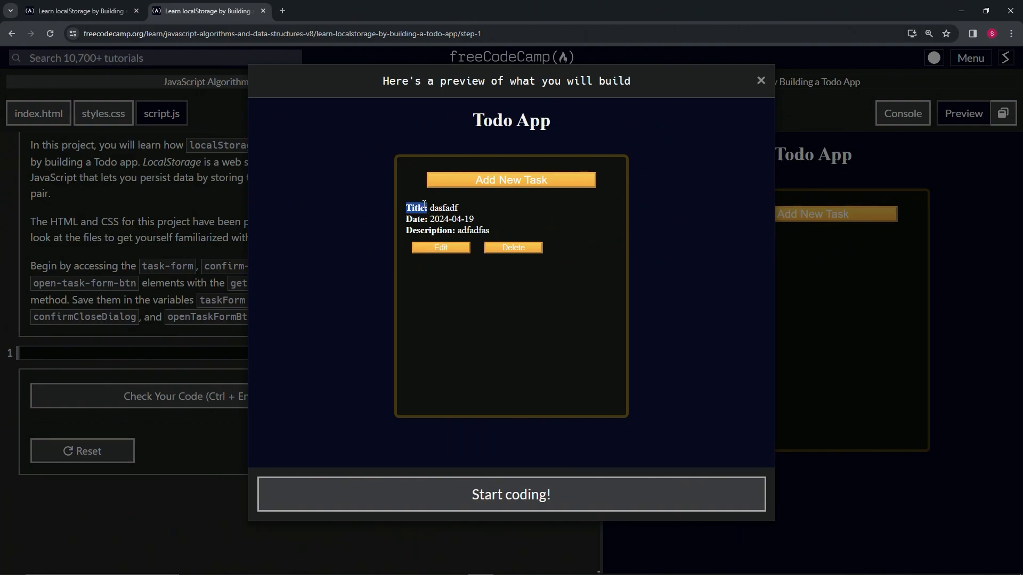
{"action": "left_click", "coordinate": [510, 493]}
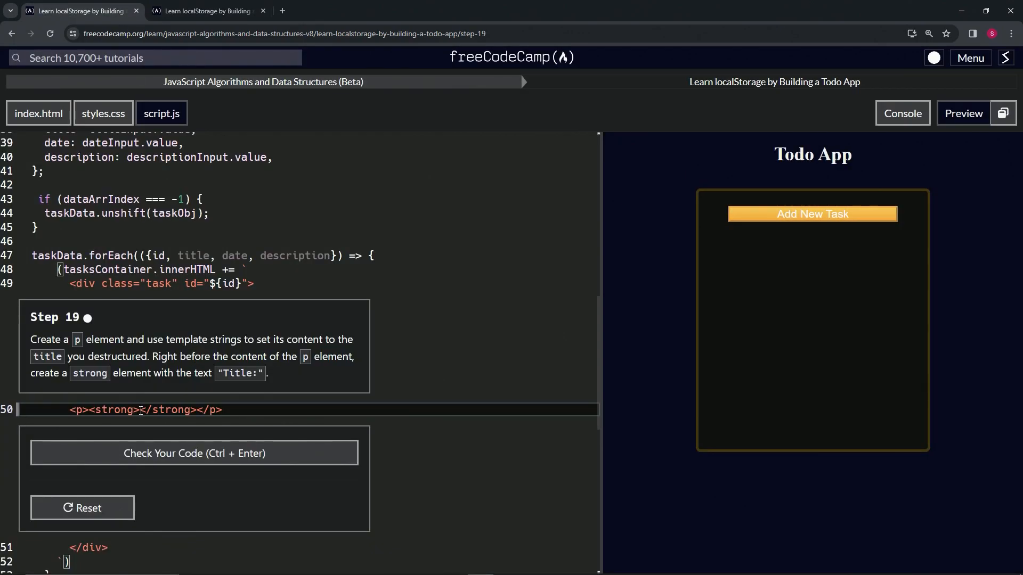
Step: Complete line 50 as <p><strong>Title:</strong>${title}</p>
{"action": "type", "text": "Title:"}
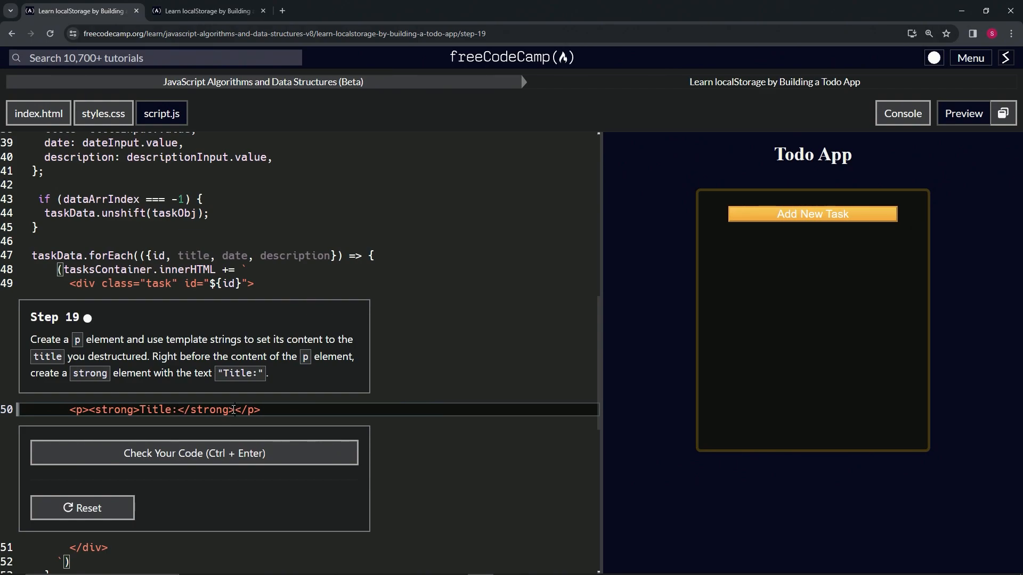
{"action": "mouse_move", "coordinate": [332, 382]}
{"action": "type", "text": "${"}
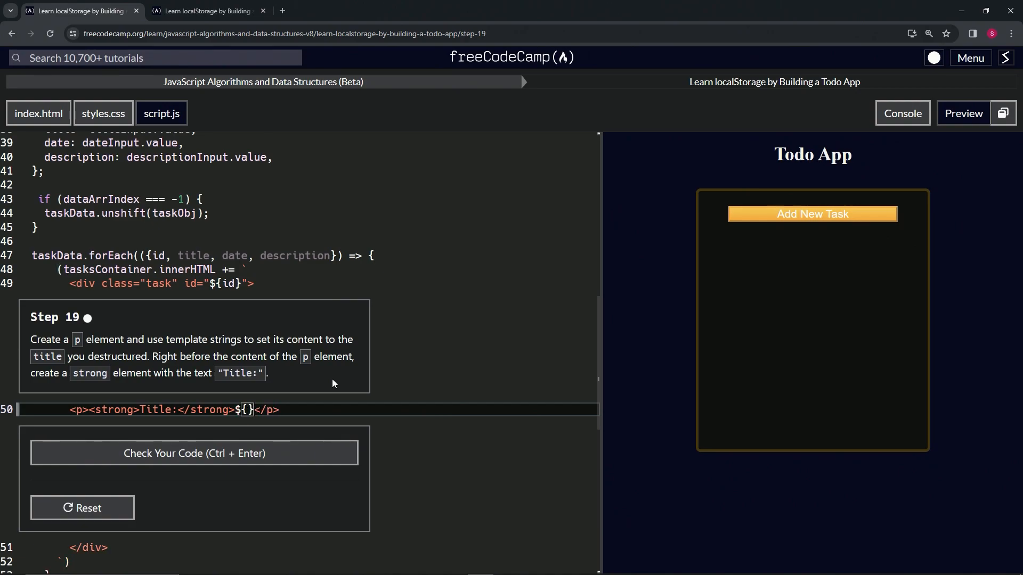
{"action": "type", "text": "title"}
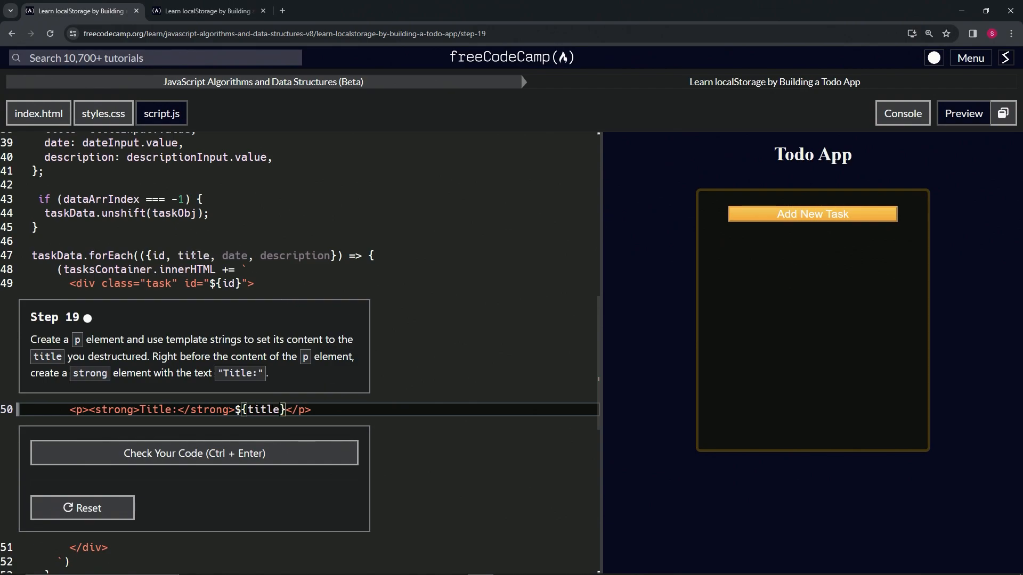
{"action": "scroll", "scroll_direction": "up", "scroll_amount": 3}
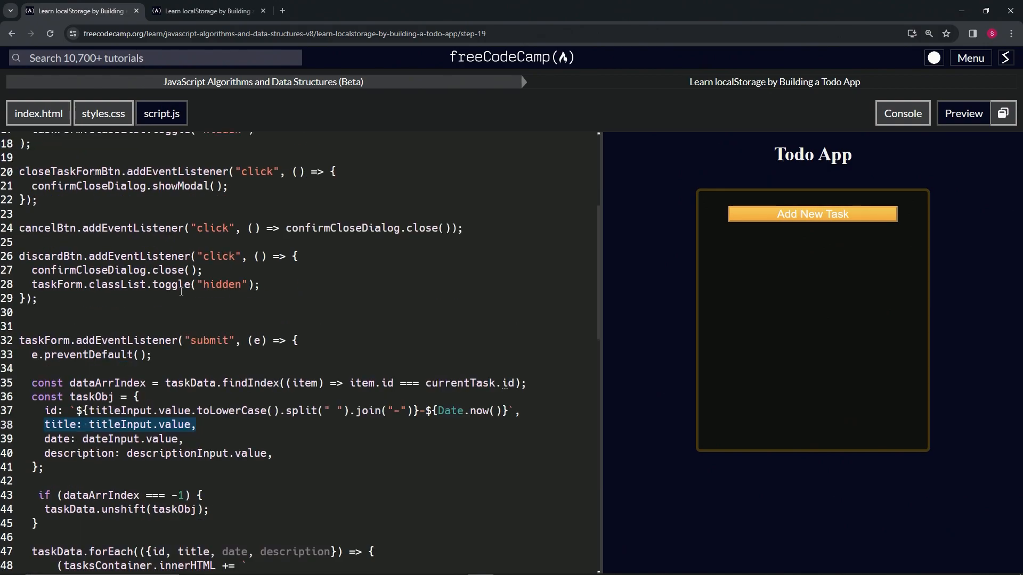
{"action": "scroll", "scroll_direction": "up", "scroll_amount": 3}
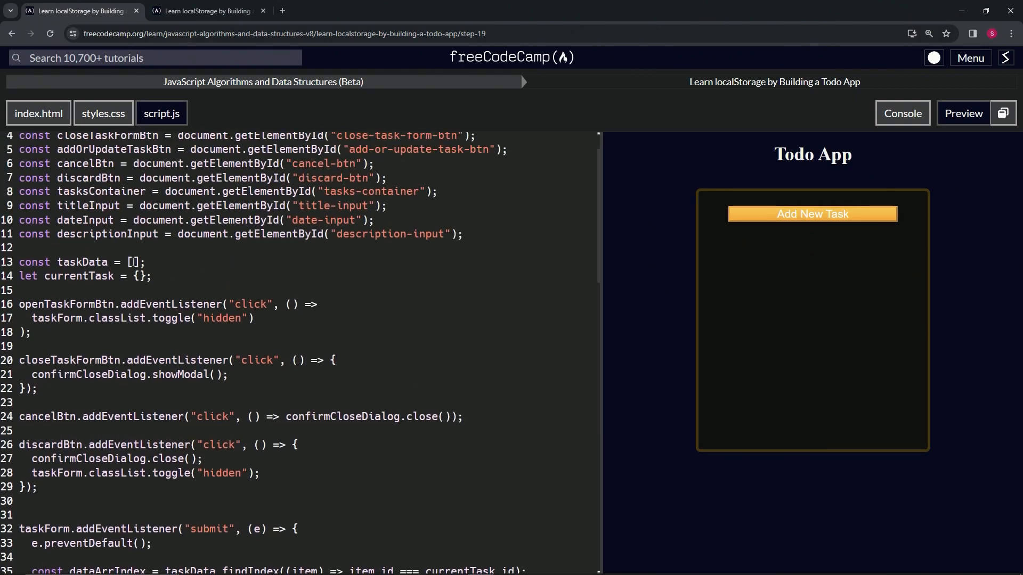
{"action": "scroll", "scroll_direction": "down", "scroll_amount": 3}
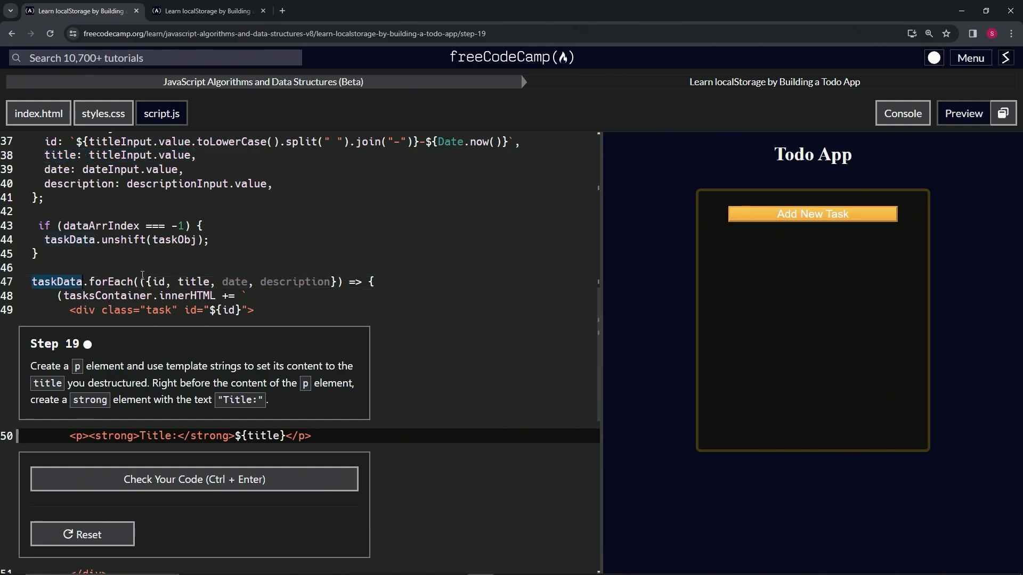
{"action": "scroll", "scroll_direction": "up", "scroll_amount": 3}
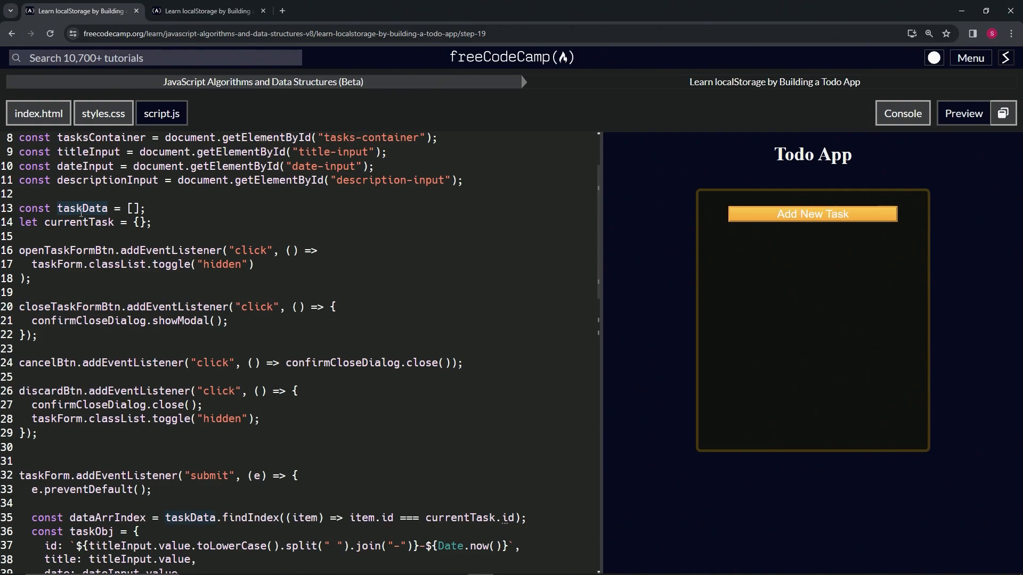
{"action": "scroll", "scroll_direction": "down", "scroll_amount": 3}
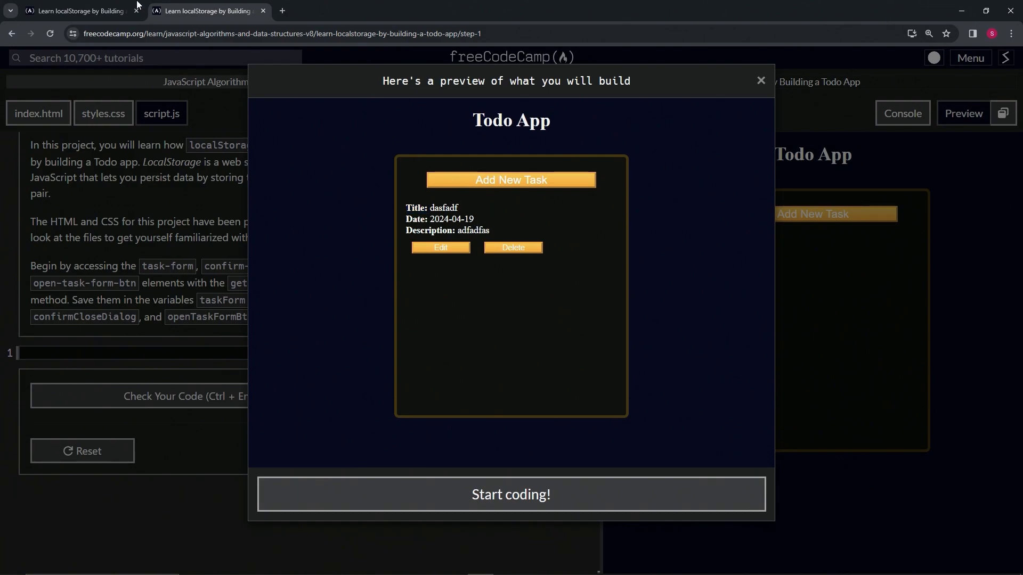
{"action": "left_click", "coordinate": [510, 493]}
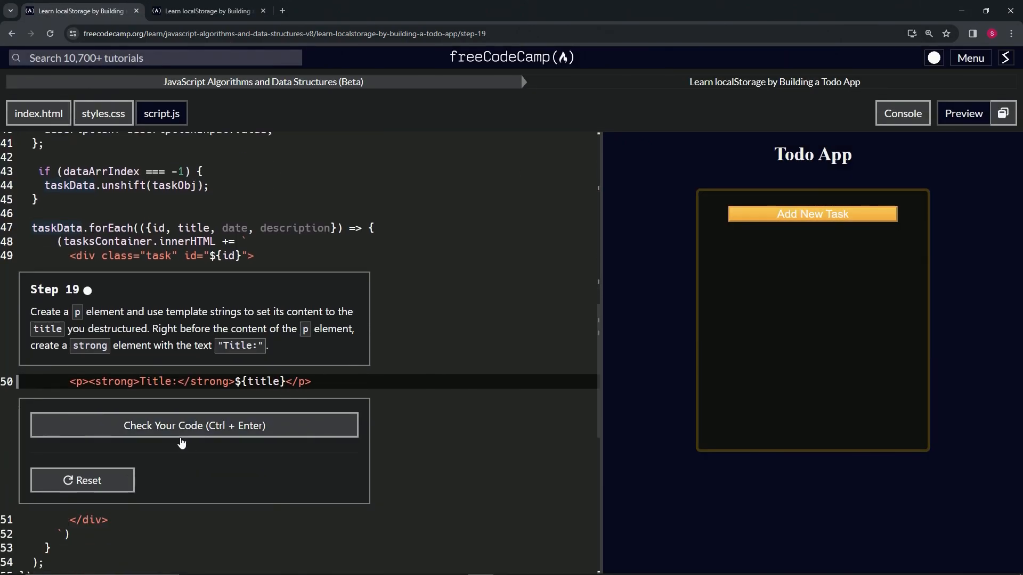
Step: Check the Step 19 code, submit it and advance to Step 20
{"action": "left_click", "coordinate": [194, 425]}
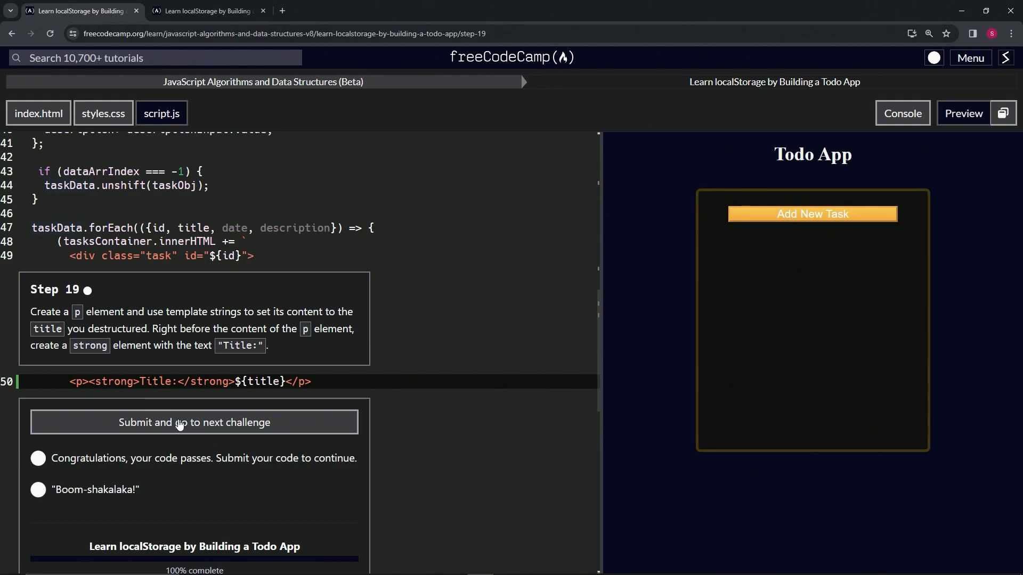
{"action": "left_click", "coordinate": [194, 422]}
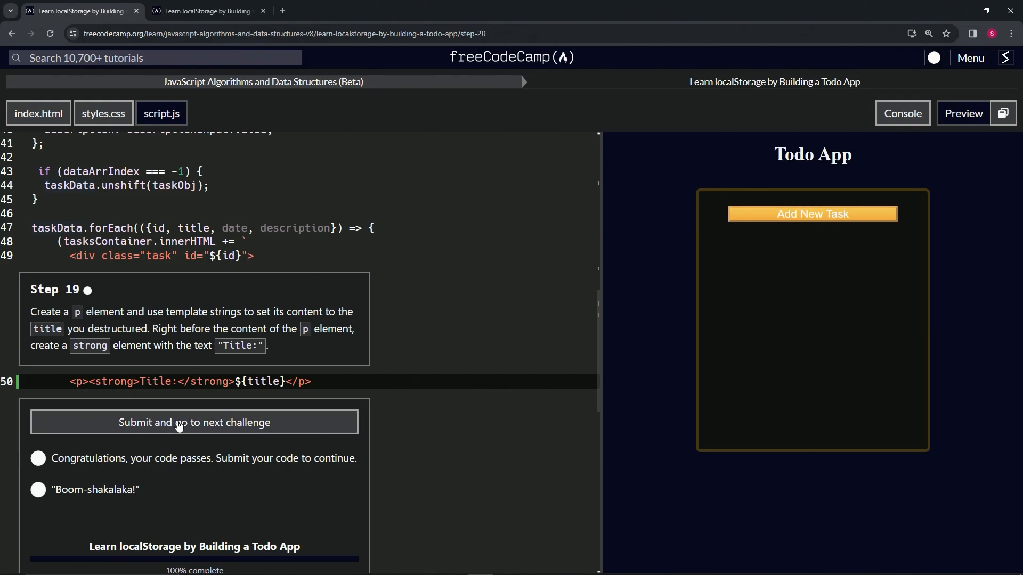
{"action": "left_click", "coordinate": [194, 422]}
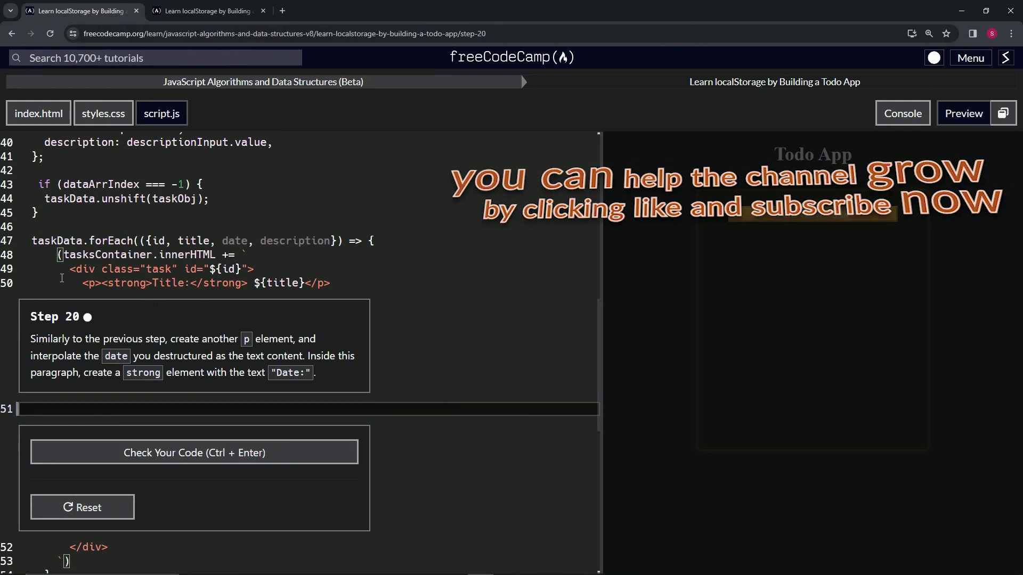
{"action": "mouse_move", "coordinate": [116, 324]}
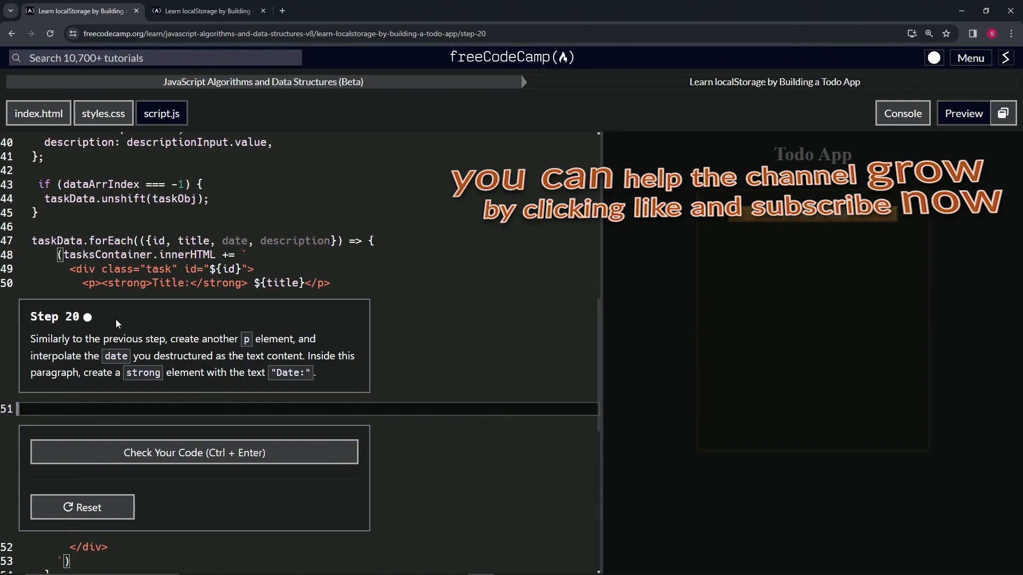